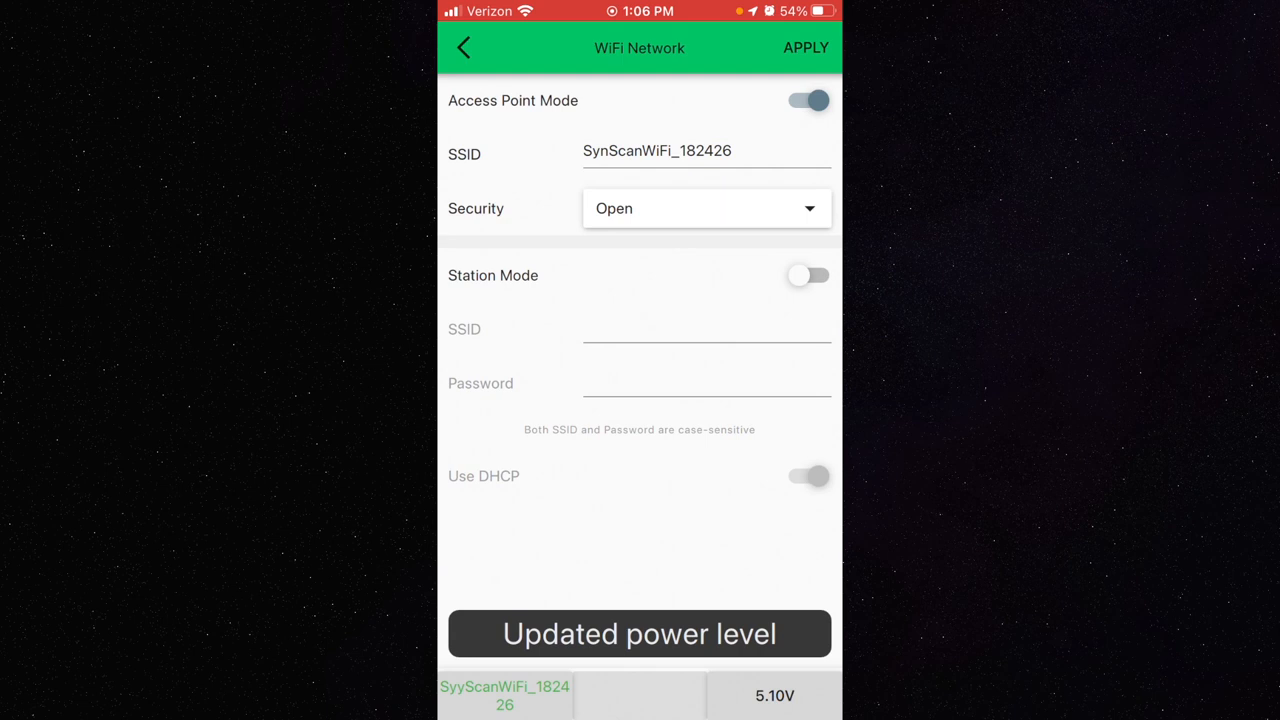
- Leave the WiFi Network screen back to the SynScan Pro main menu
{"action": "left_click", "coordinate": [464, 48]}
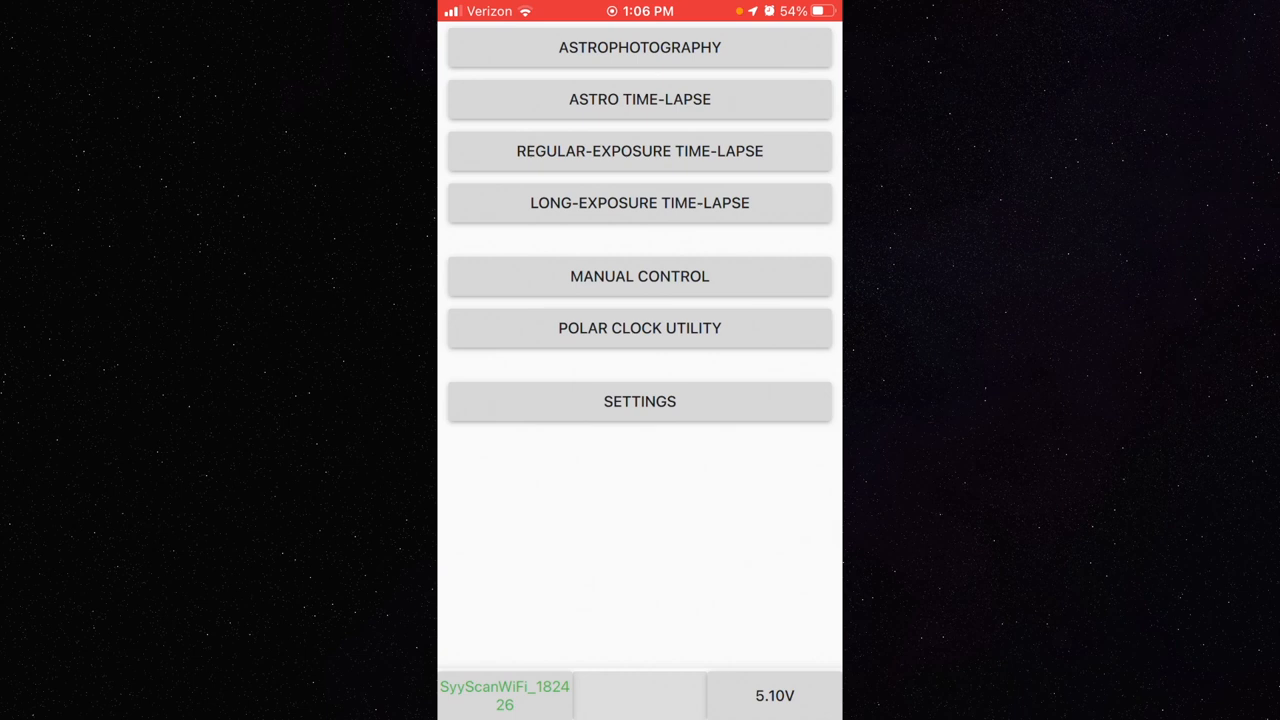
- In Manual Control, slew the tracker out just over a degree and slightly back, then return to the main menu
{"action": "left_click", "coordinate": [640, 276]}
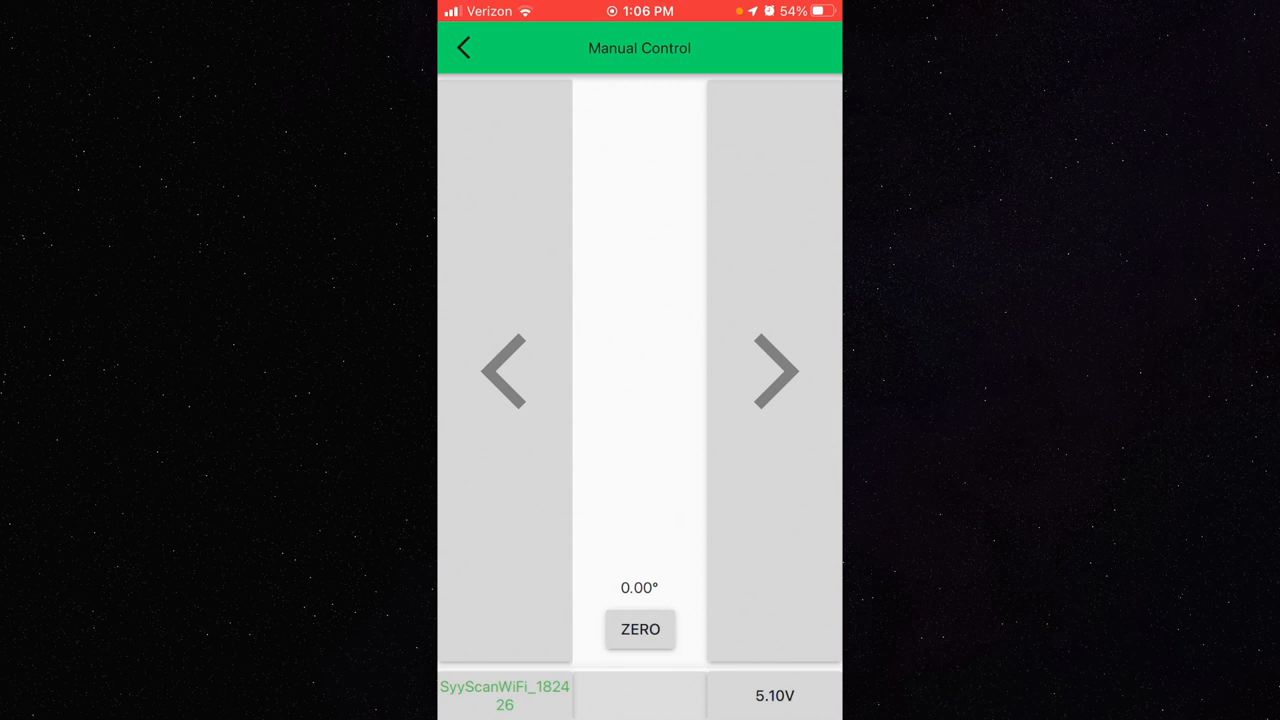
{"action": "left_click", "coordinate": [776, 370]}
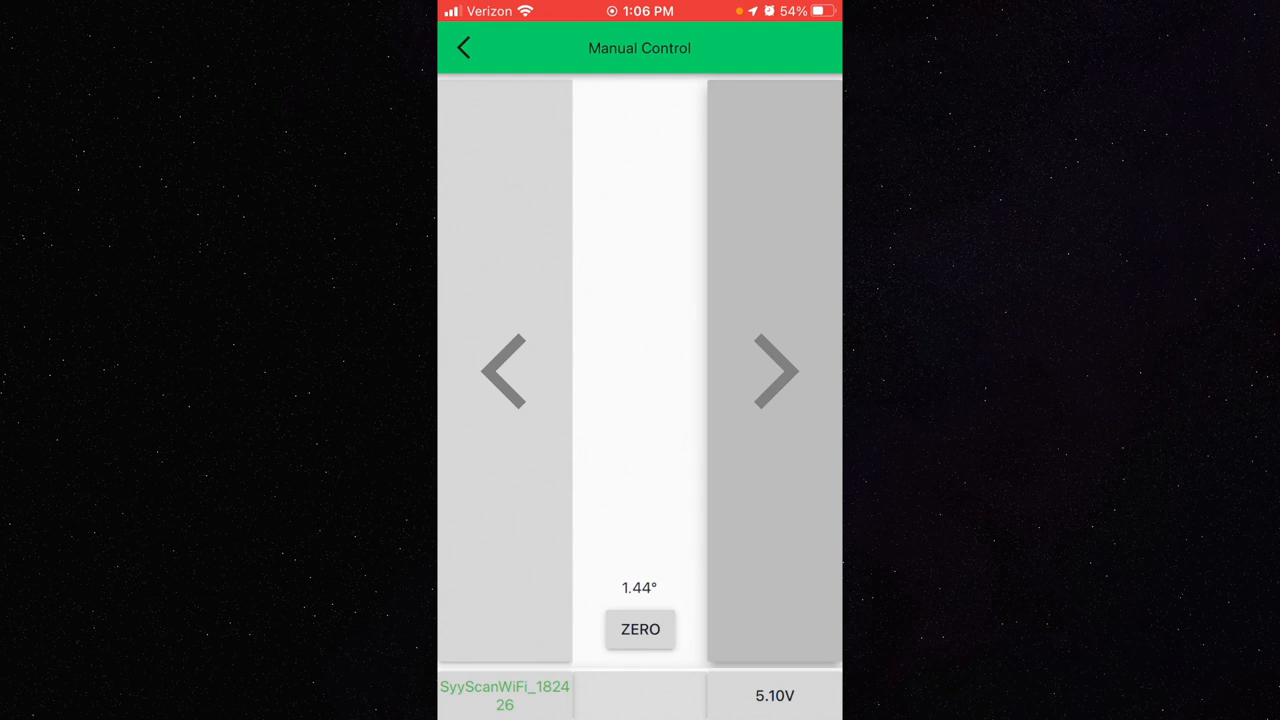
{"action": "left_click", "coordinate": [776, 370]}
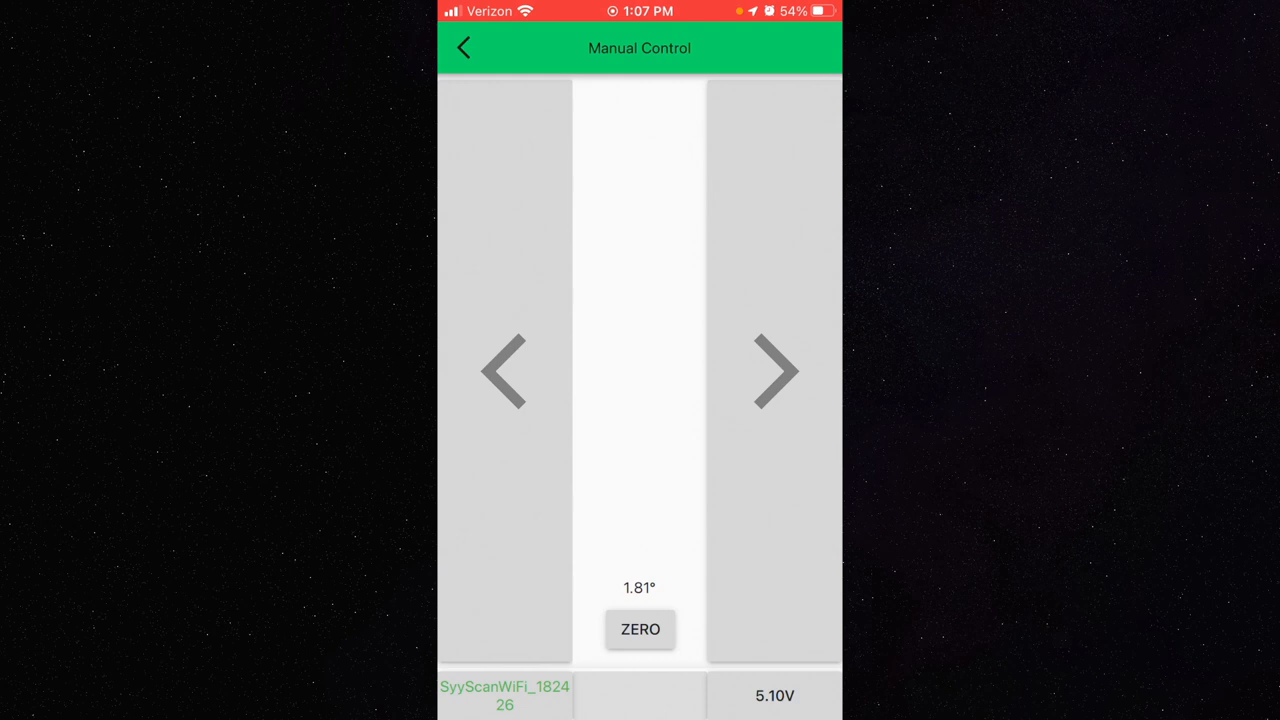
{"action": "left_click", "coordinate": [776, 372]}
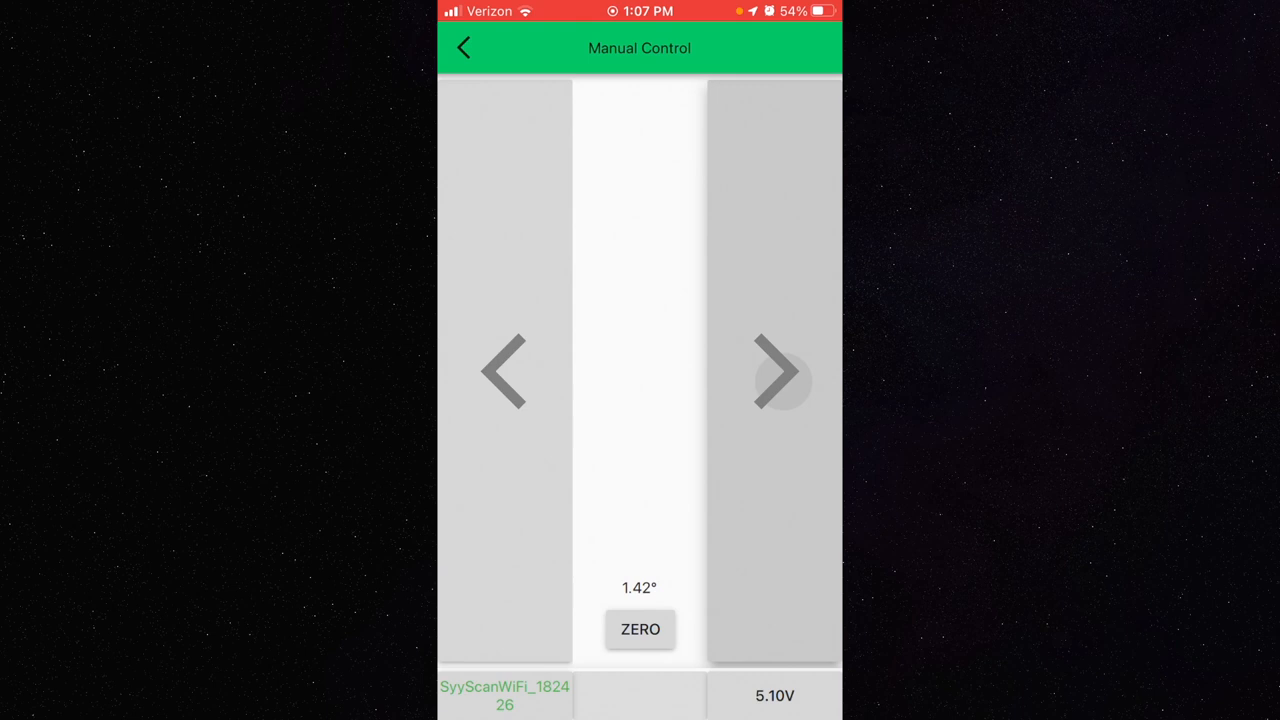
{"action": "left_click", "coordinate": [464, 48]}
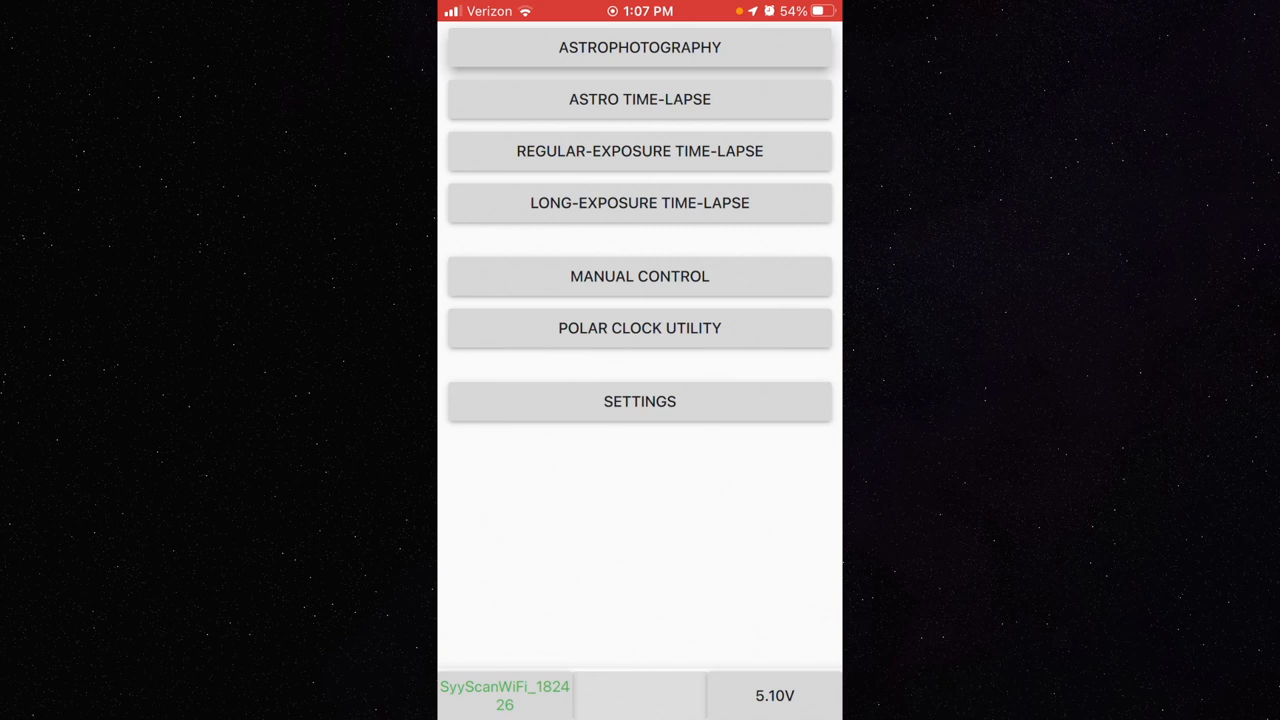
{"action": "left_click", "coordinate": [640, 48]}
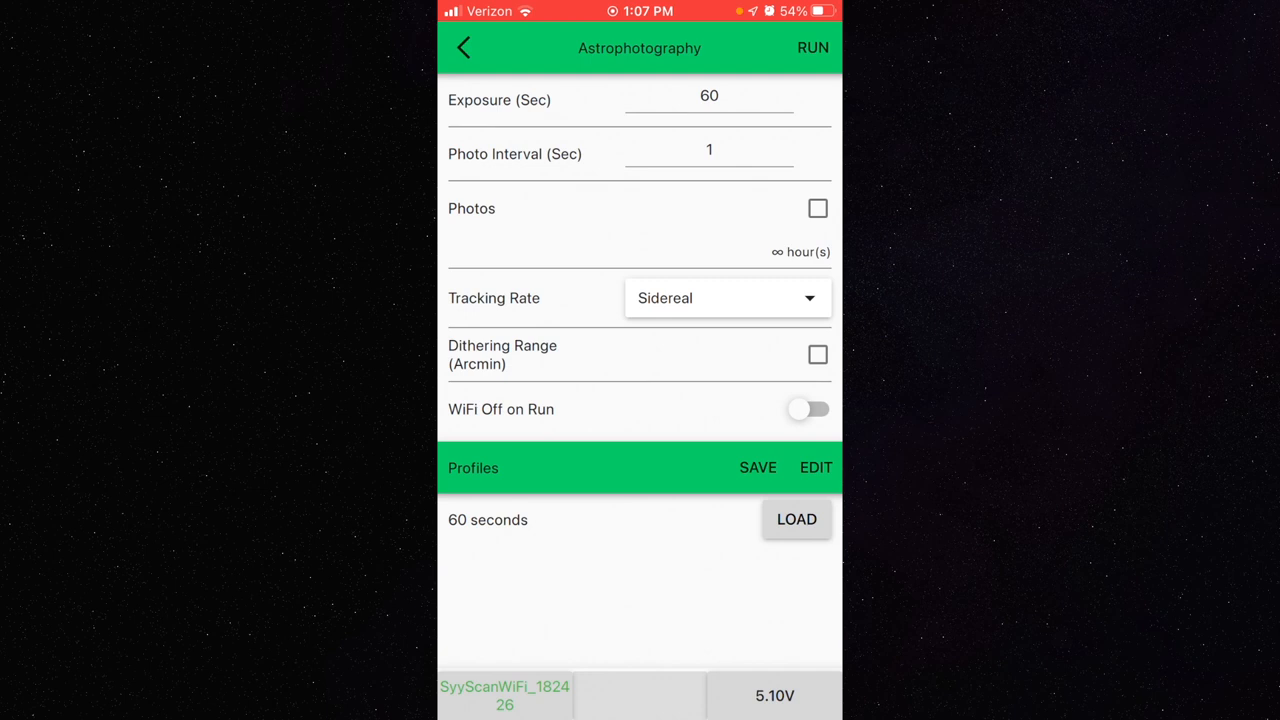
{"action": "left_click", "coordinate": [464, 48]}
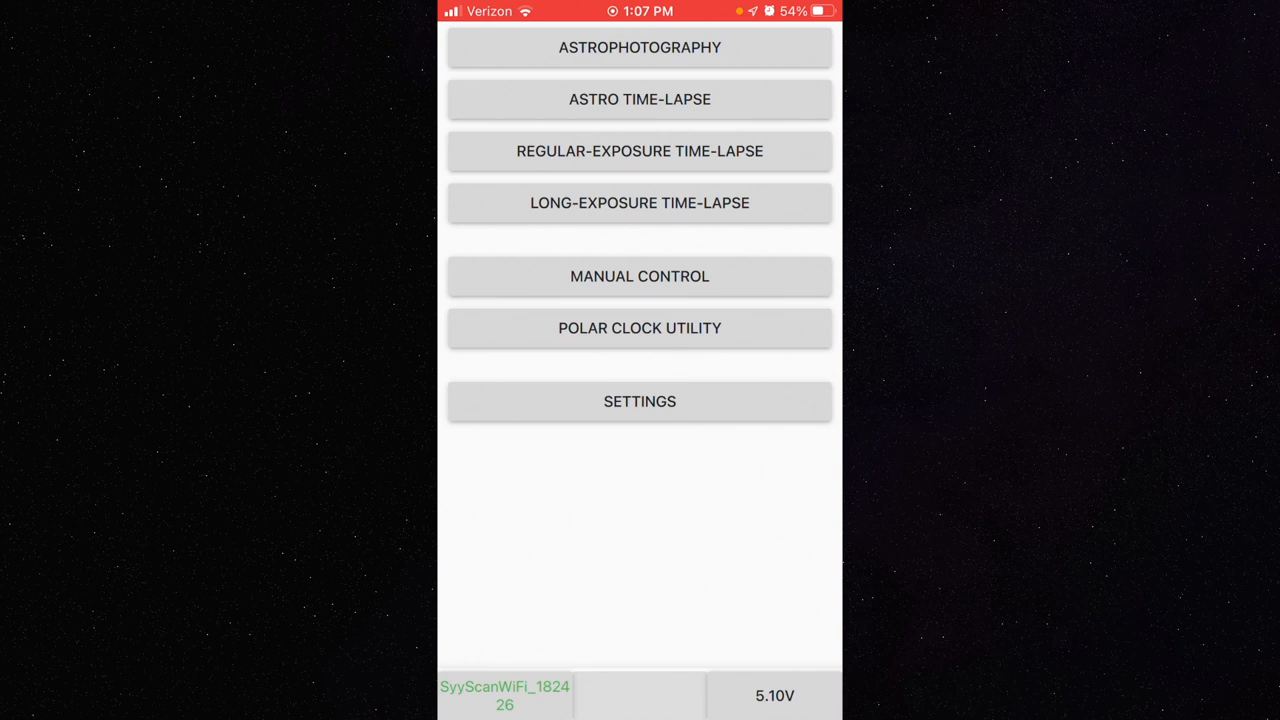